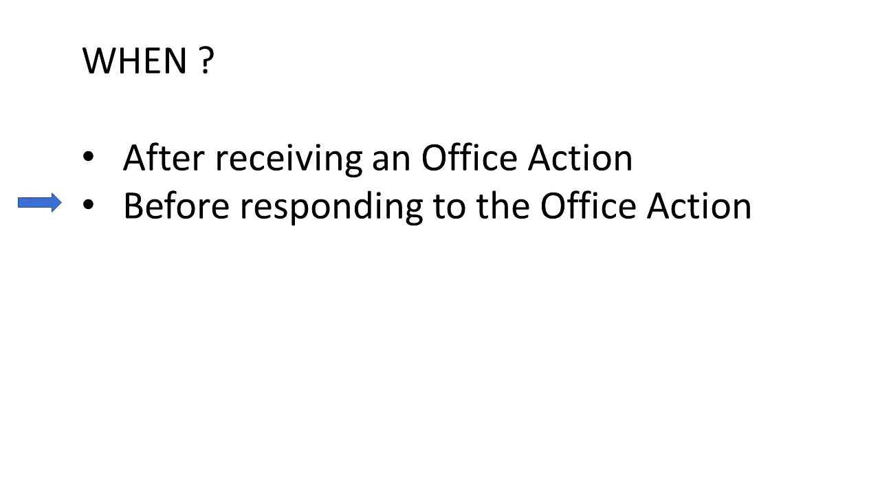
- Advance the slideshow past the HOW slide to reach the WHERE slide
key("right")
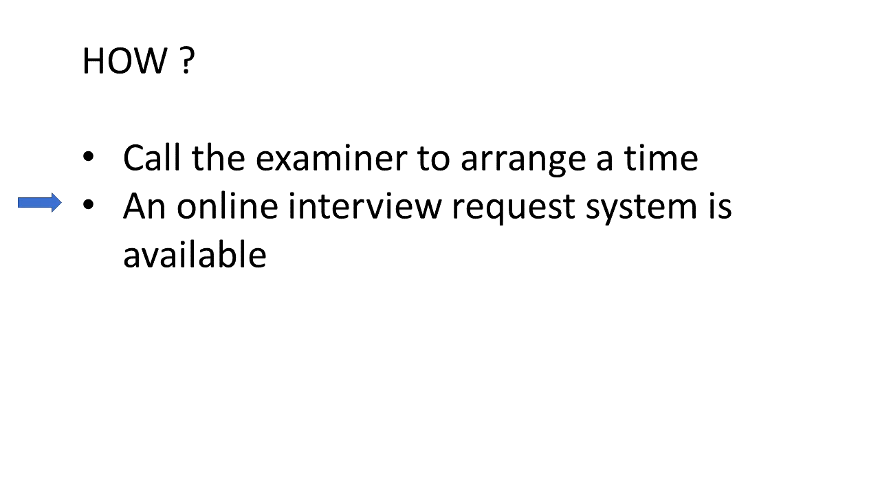
key("Right")
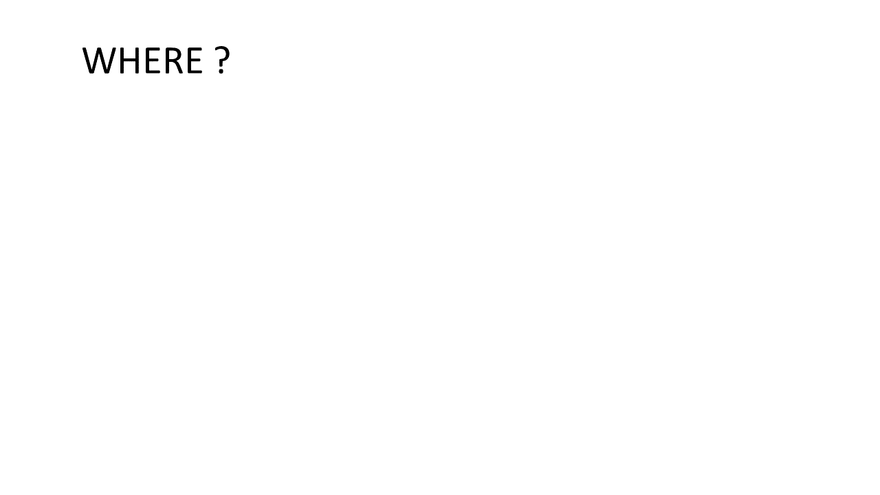